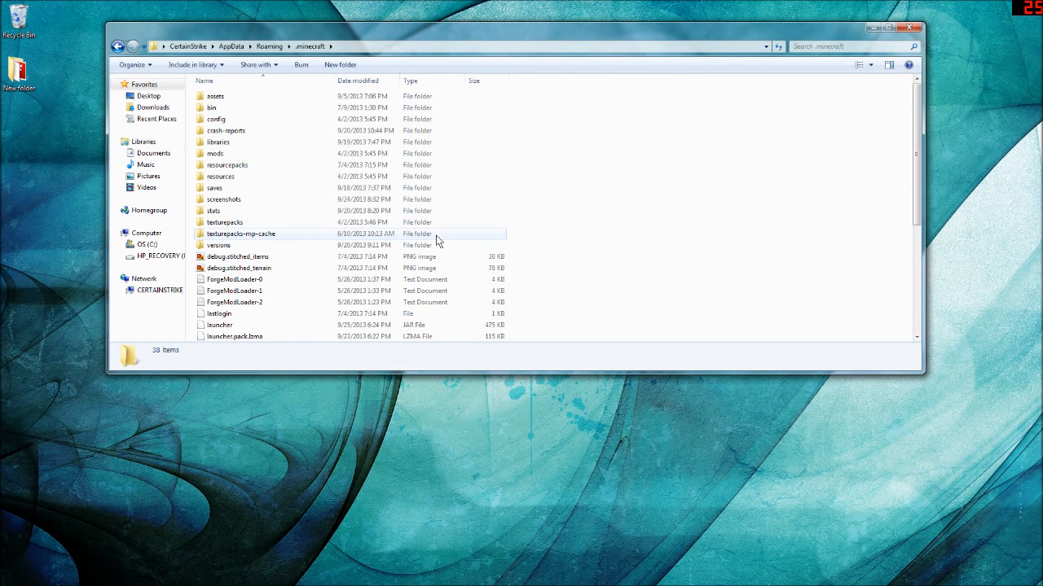
pyautogui.moveTo(508, 262)
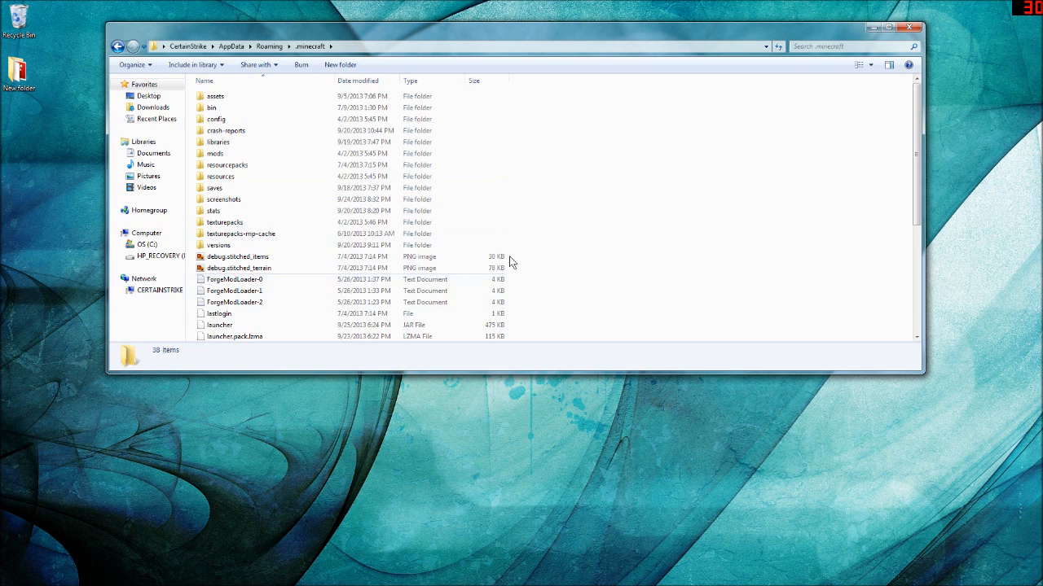
pyautogui.moveTo(678, 161)
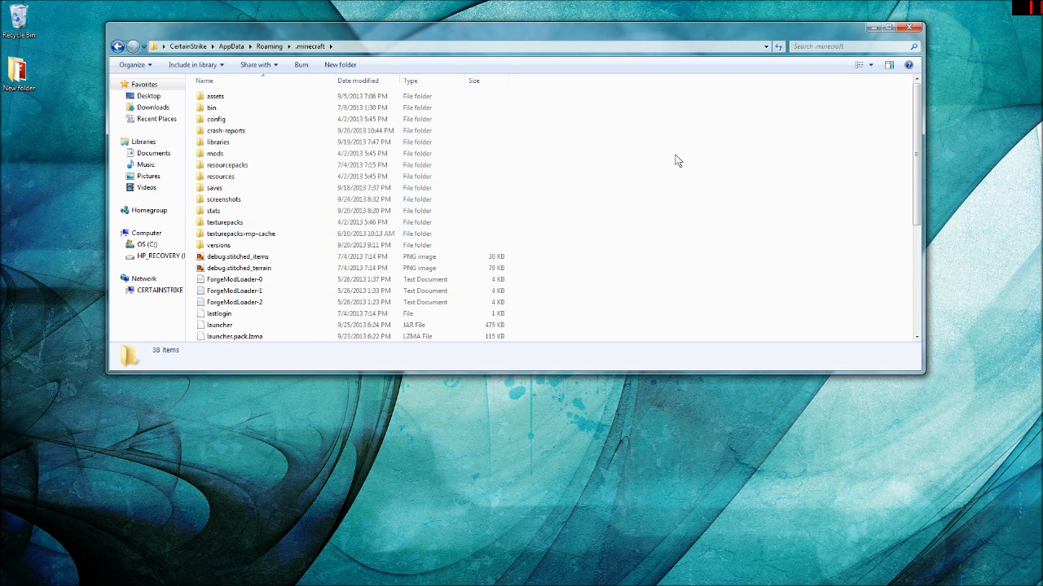
pyautogui.moveTo(544, 251)
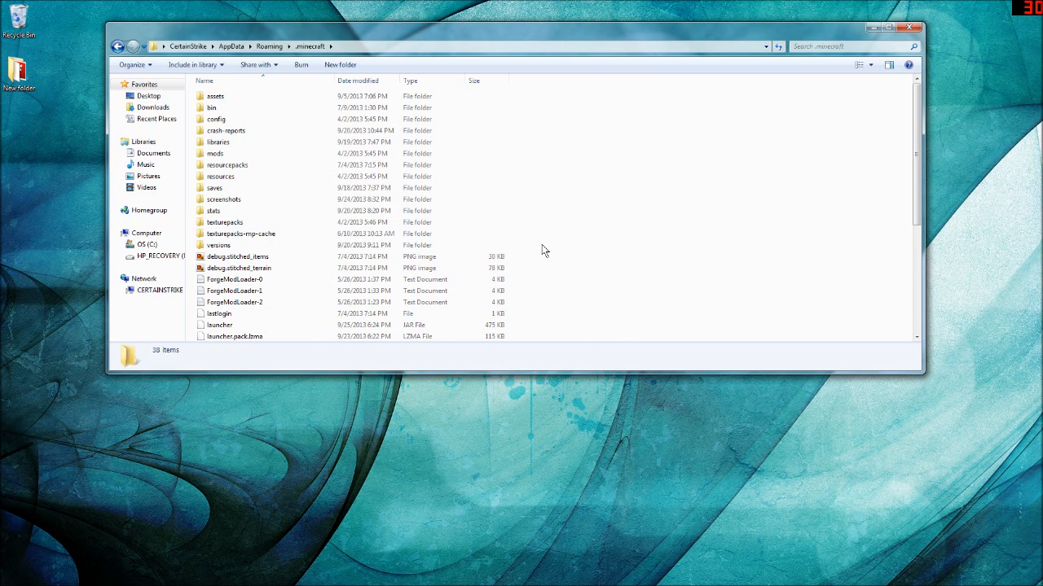
pyautogui.moveTo(635, 197)
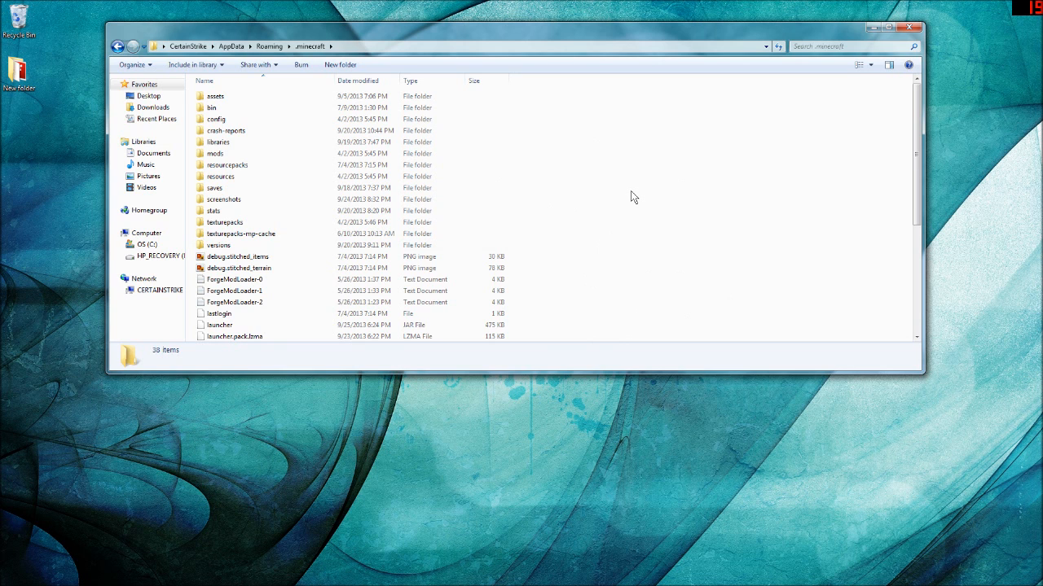
# Locate options.txt in the .minecraft folder and open it in Notepad.
pyautogui.scroll(-3)
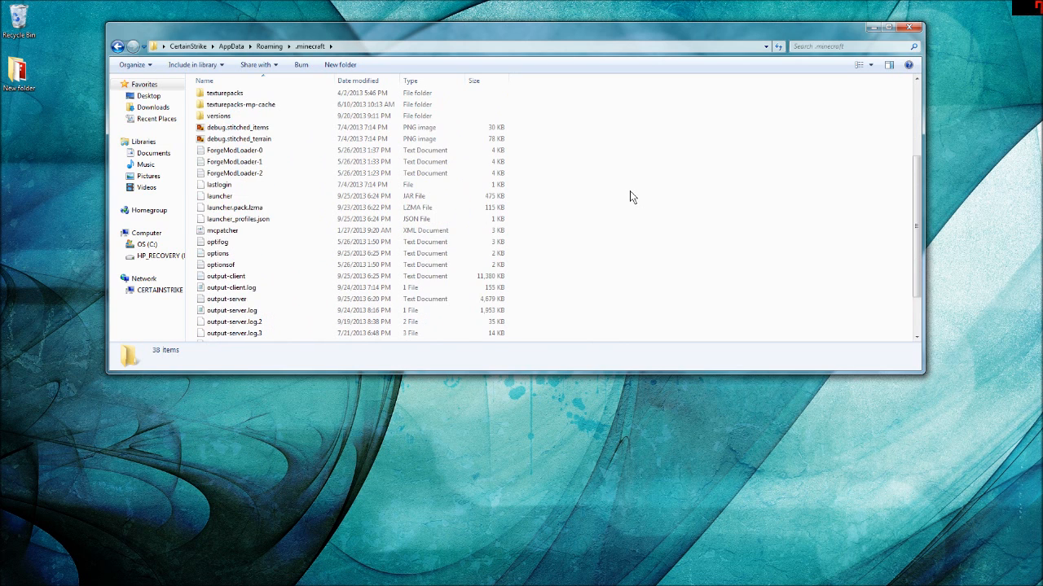
pyautogui.scroll(-3)
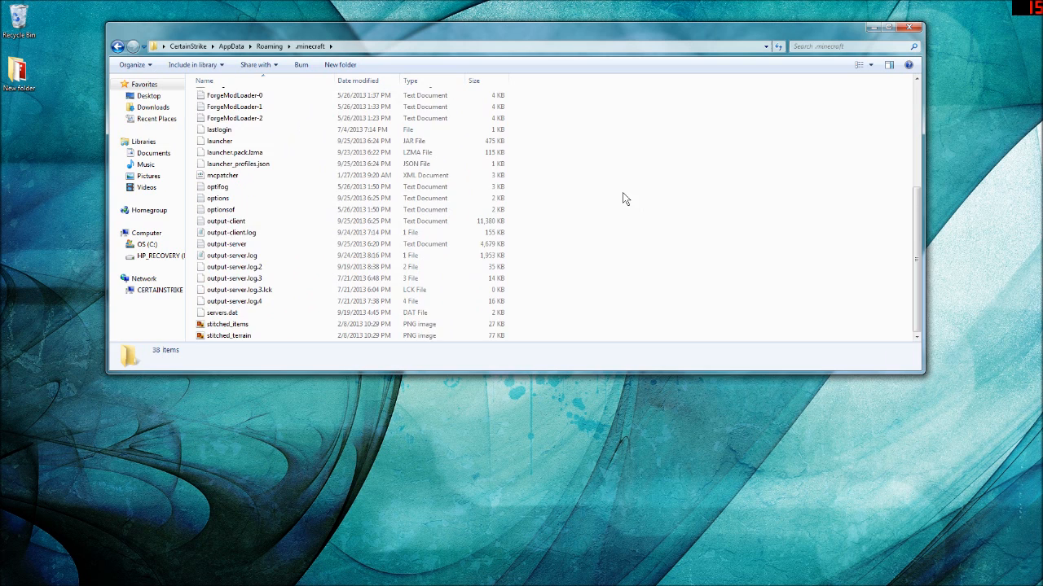
pyautogui.scroll(3)
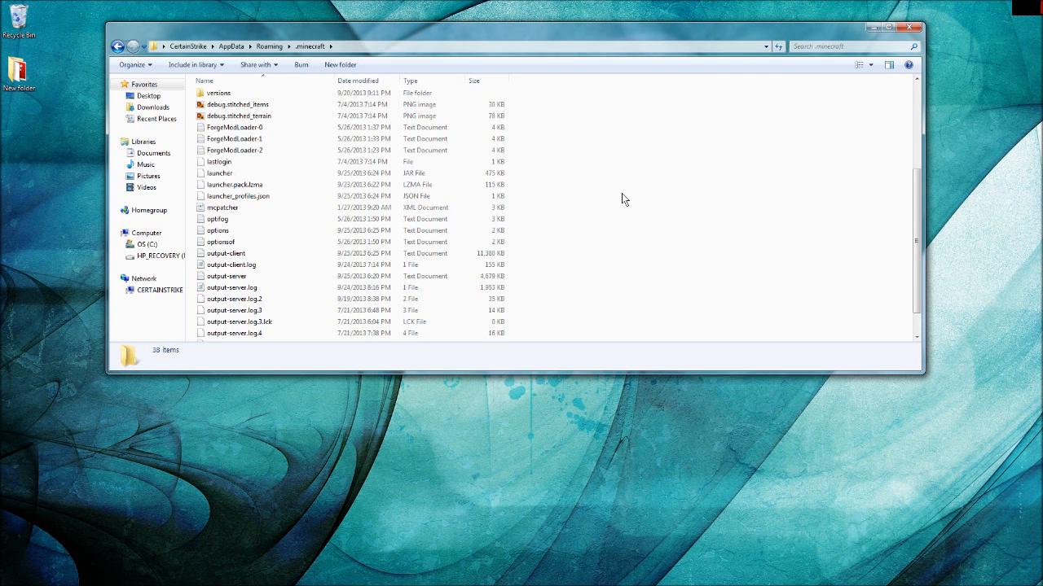
pyautogui.scroll(3)
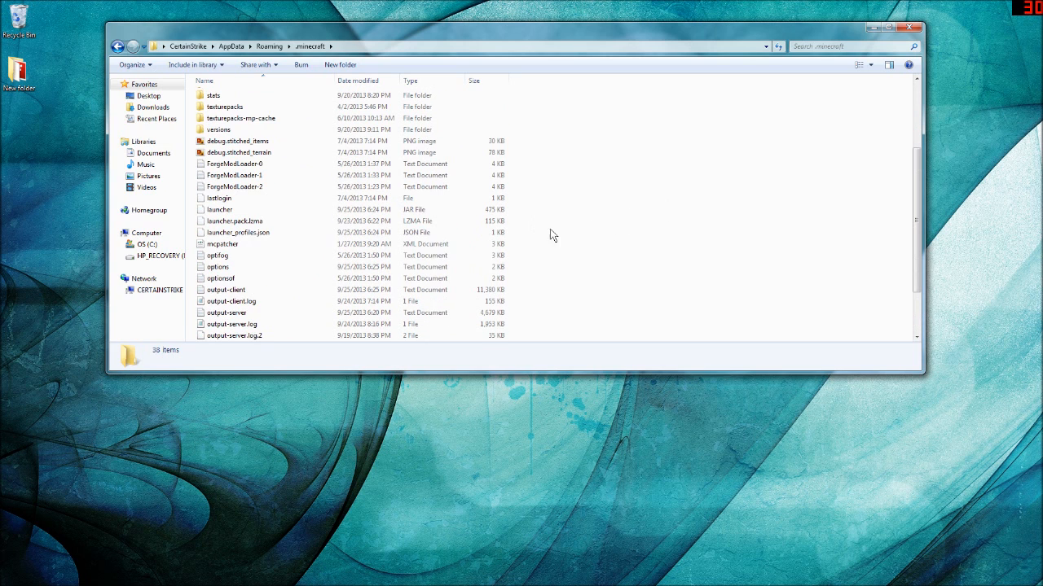
pyautogui.moveTo(590, 224)
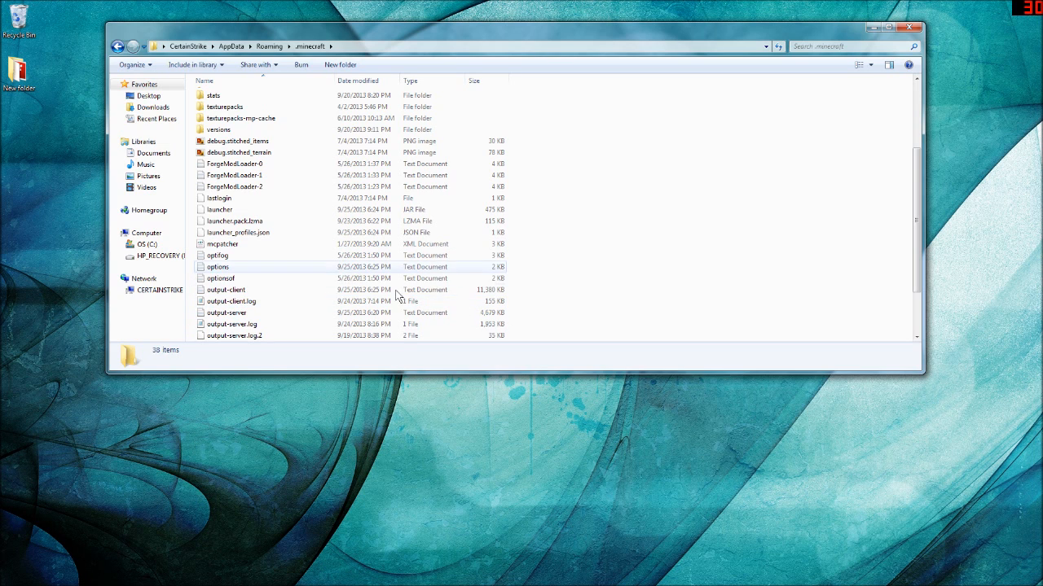
pyautogui.moveTo(562, 259)
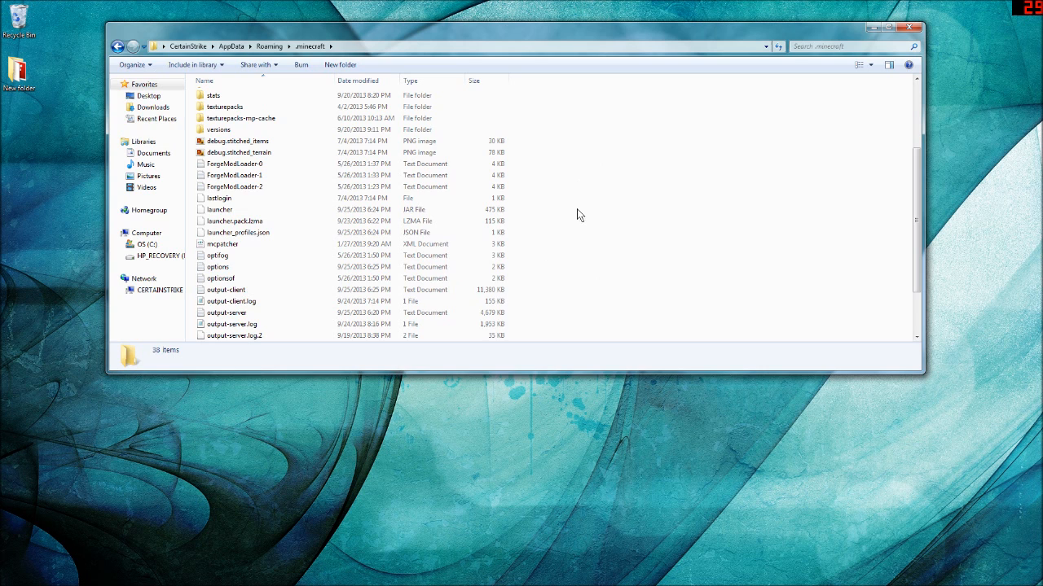
pyautogui.click(219, 267)
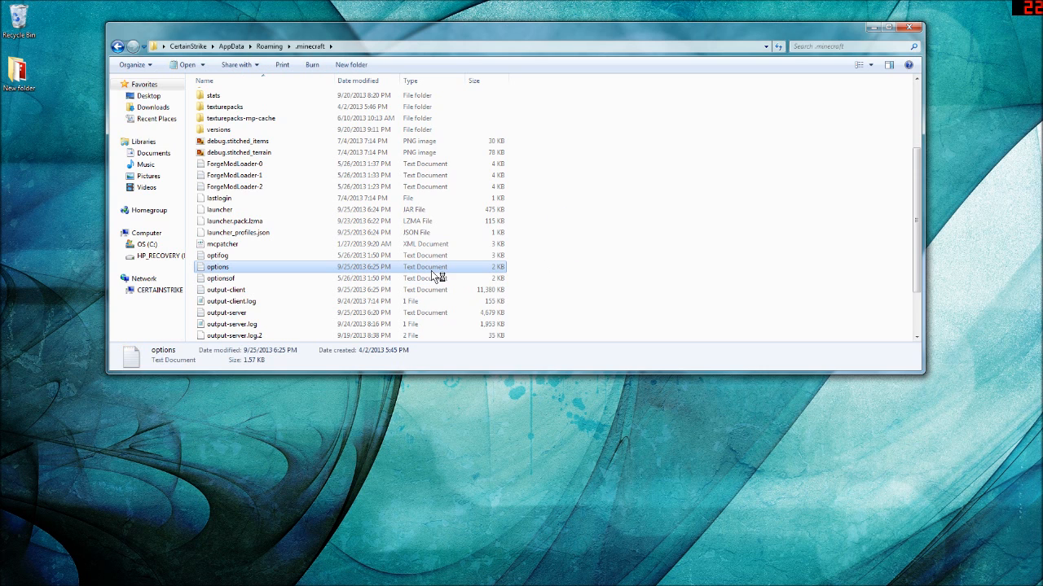
pyautogui.doubleClick(218, 267)
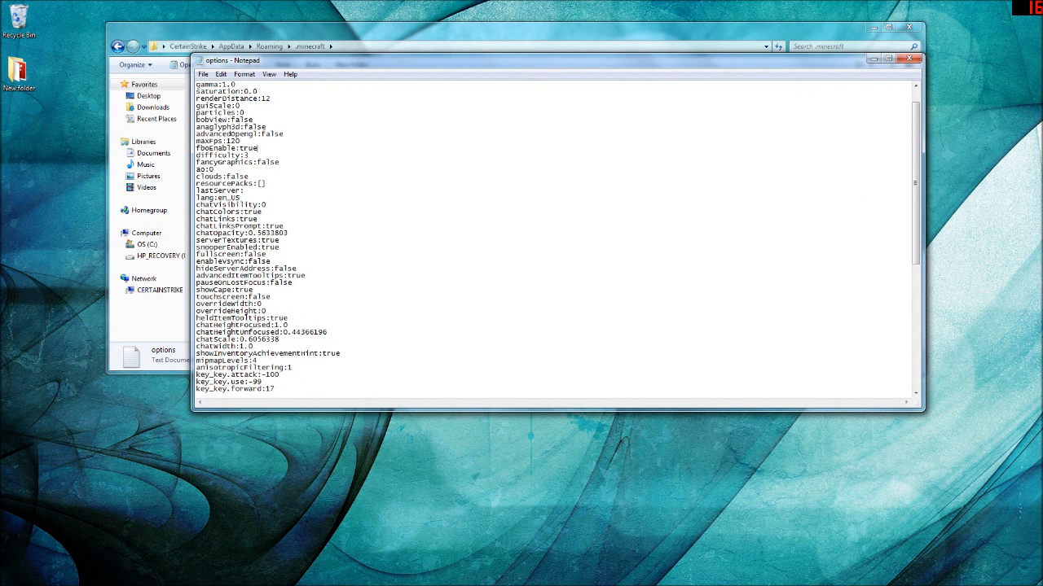
# Set pauseOnLostFocus to false, save the file, and close Notepad.
pyautogui.scroll(-3)
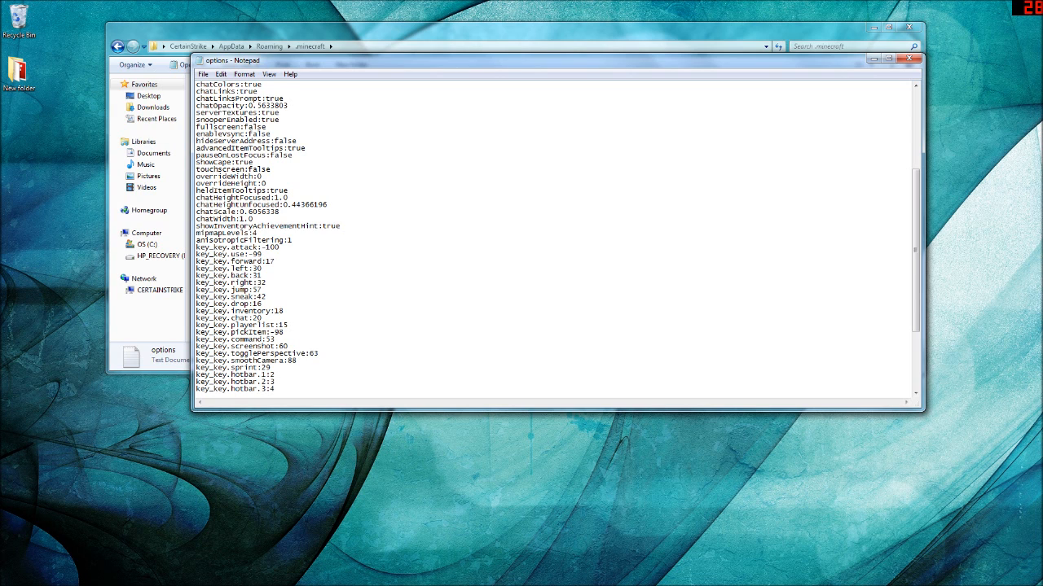
pyautogui.scroll(3)
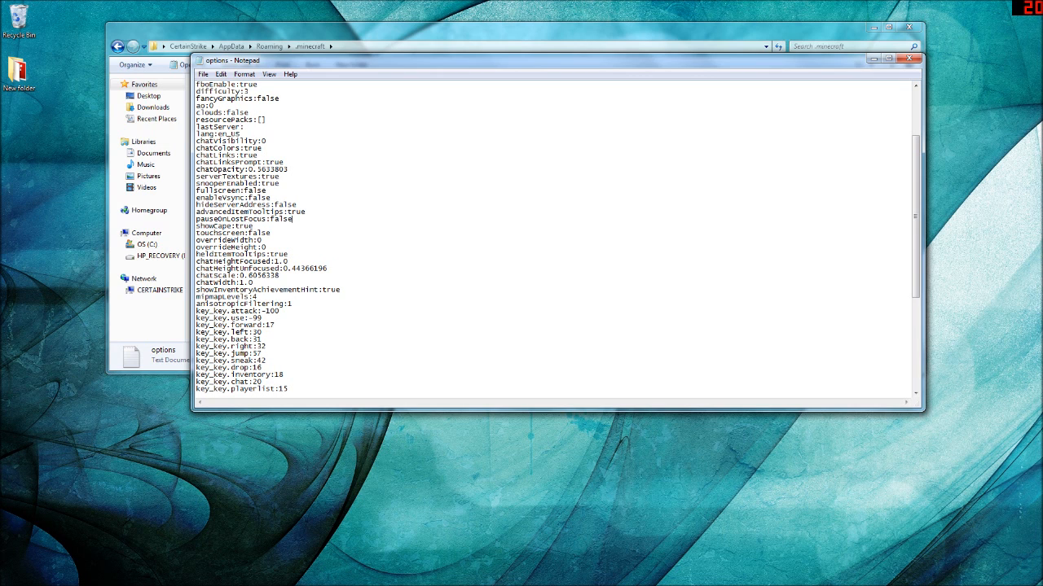
pyautogui.doubleClick(281, 219)
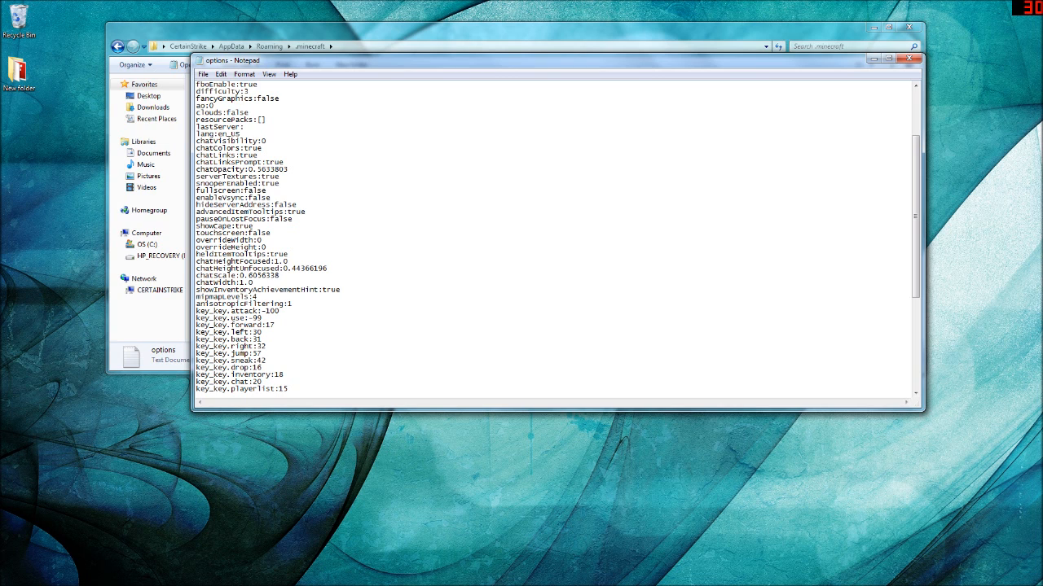
pyautogui.click(202, 75)
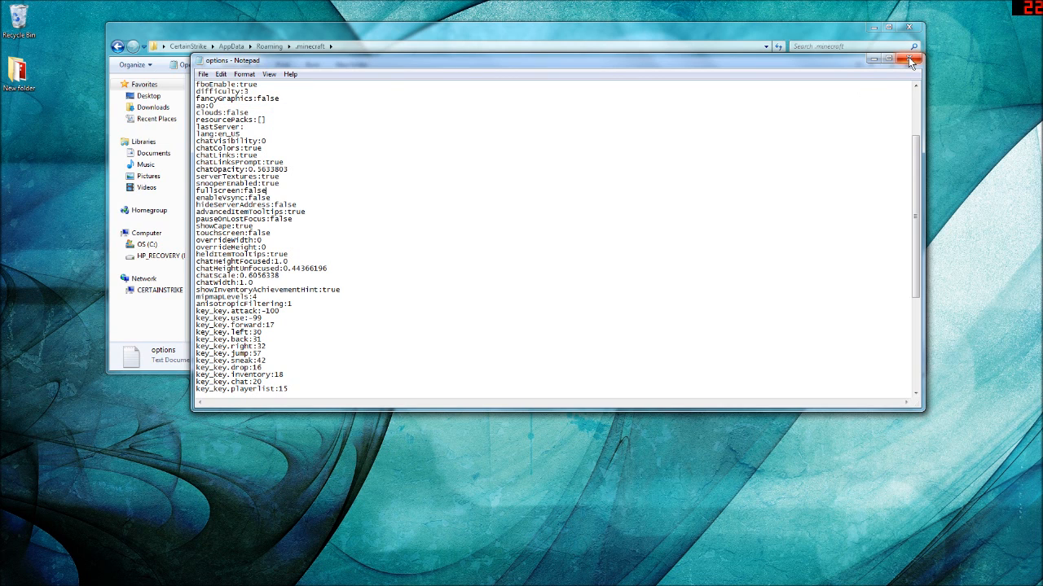
pyautogui.click(909, 59)
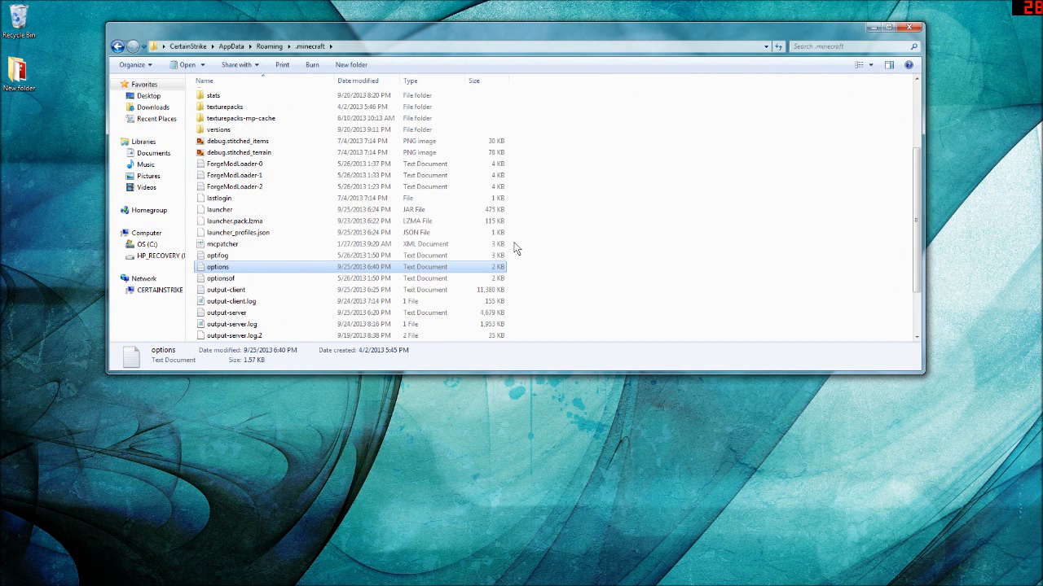
pyautogui.moveTo(541, 281)
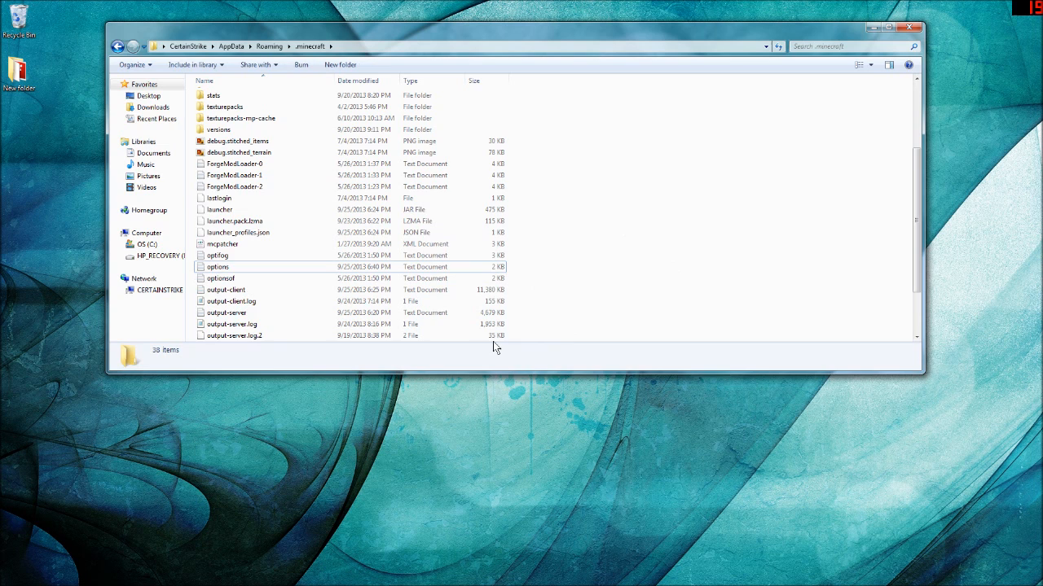
pyautogui.moveTo(500, 373)
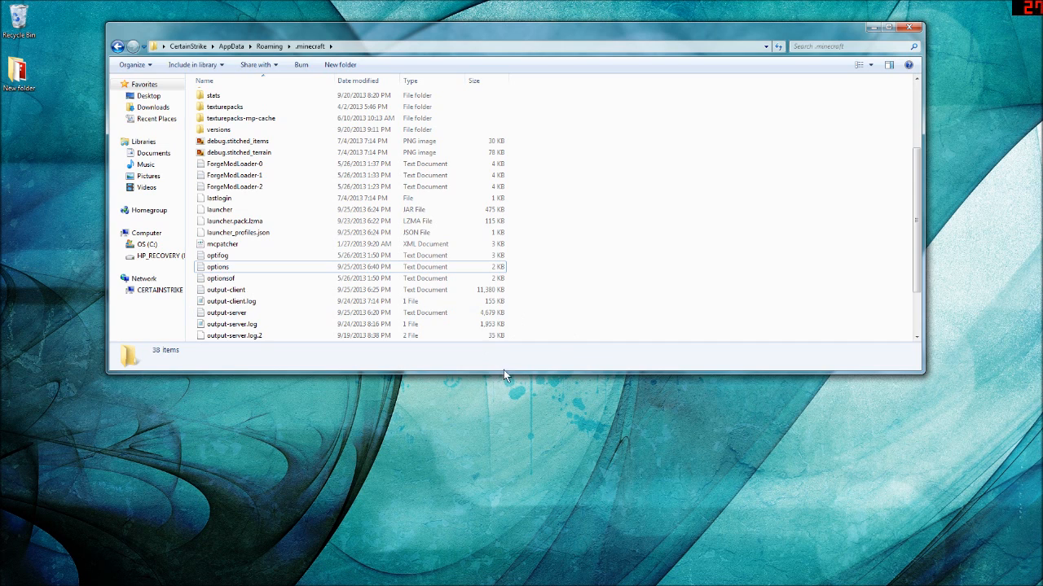
pyautogui.moveTo(625, 117)
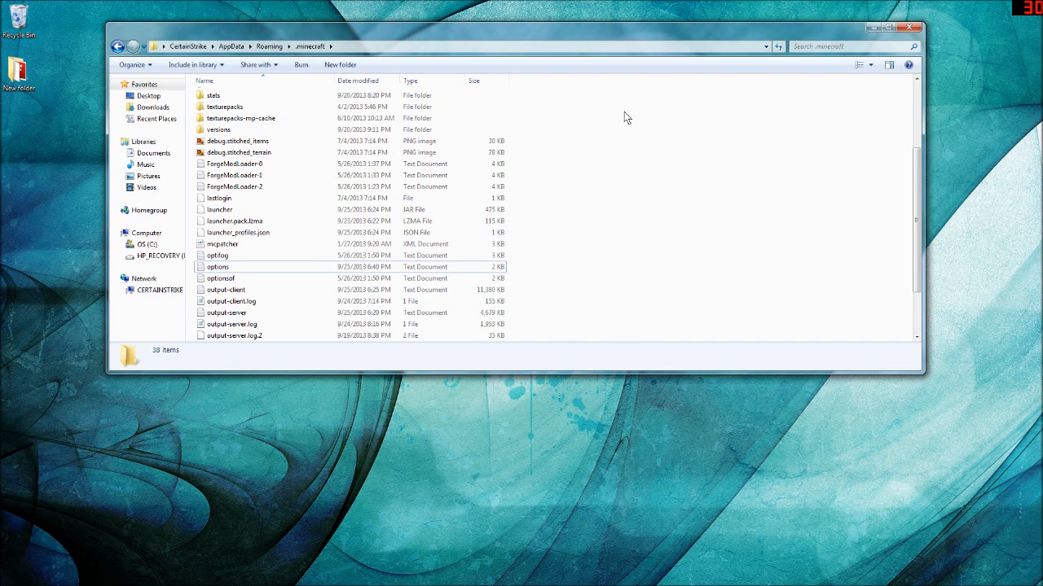
pyautogui.moveTo(697, 261)
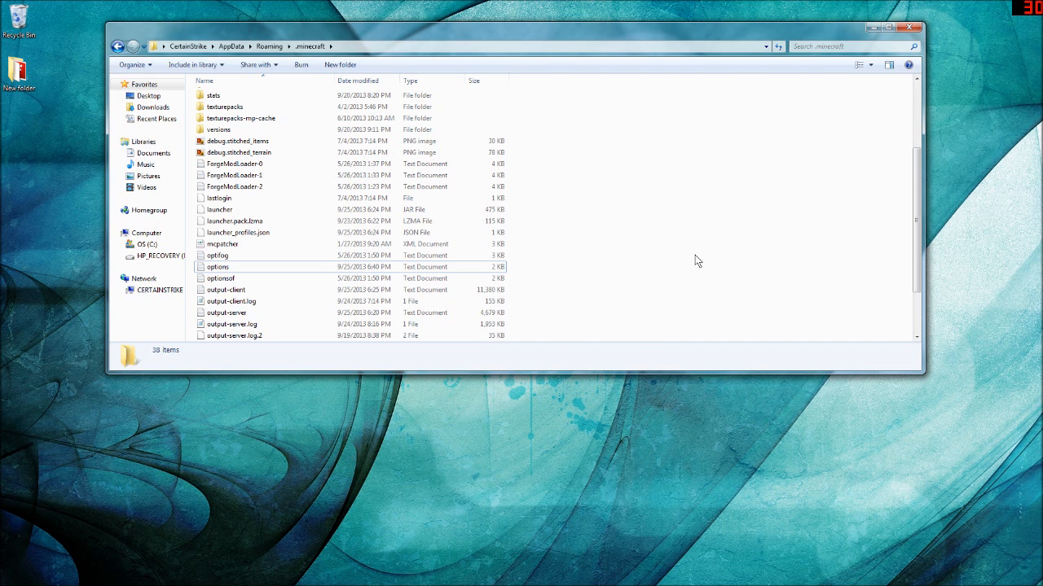
pyautogui.moveTo(688, 313)
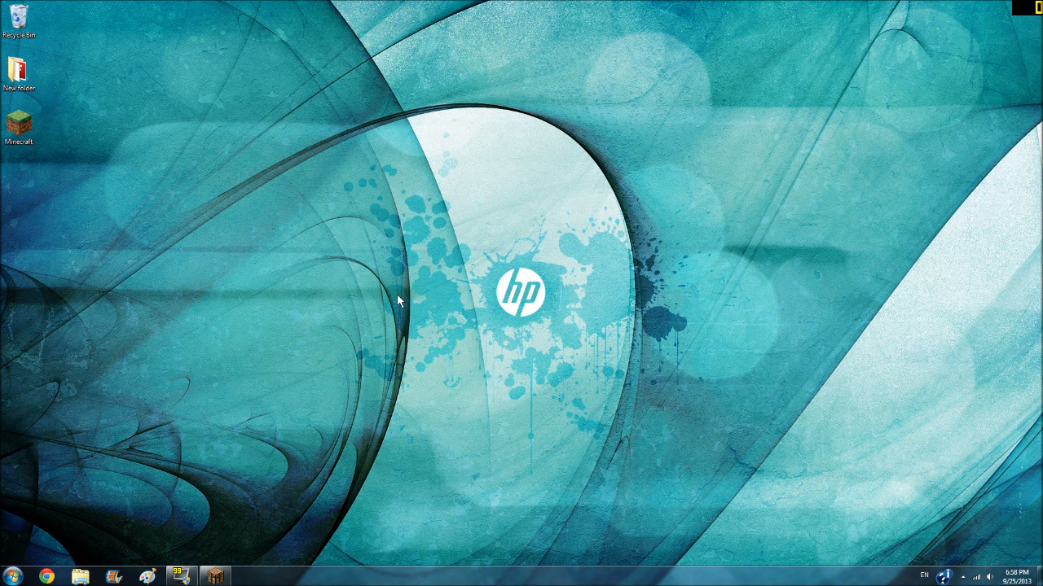
pyautogui.moveTo(268, 209)
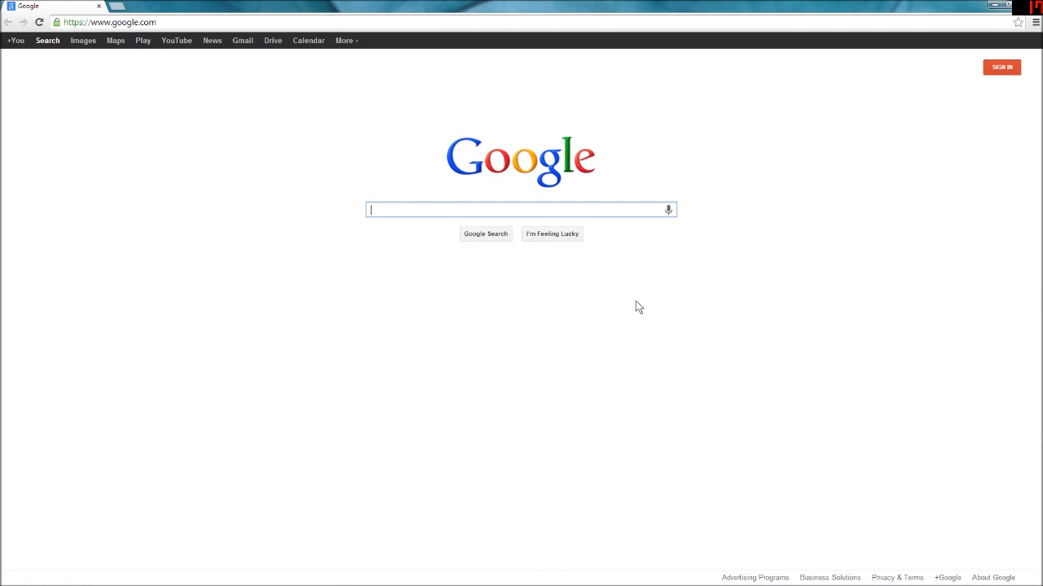
pyautogui.moveTo(818, 16)
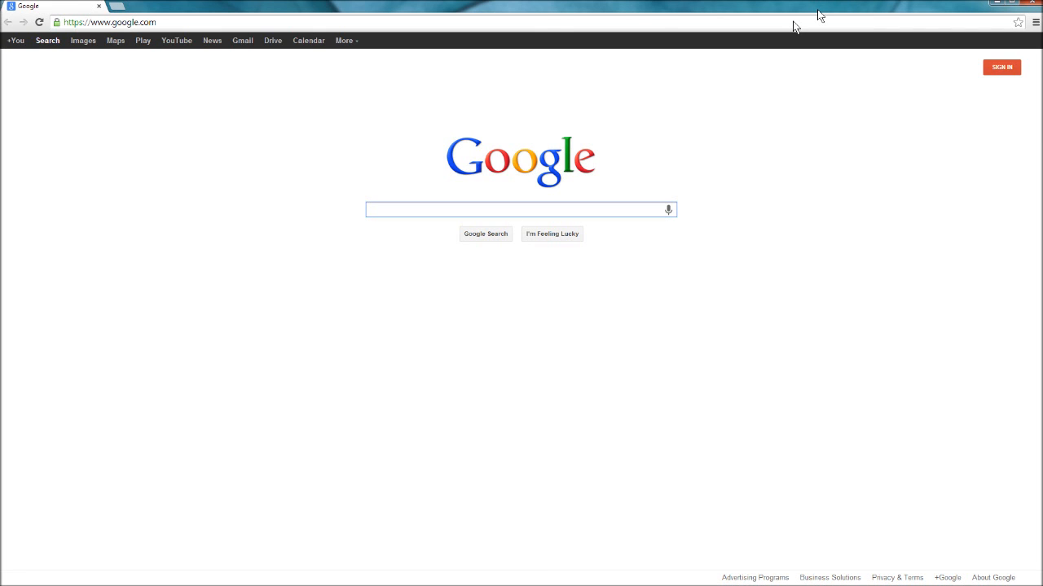
# Restore Chrome from full screen and drag it toward the screen centre.
pyautogui.click(1003, 6)
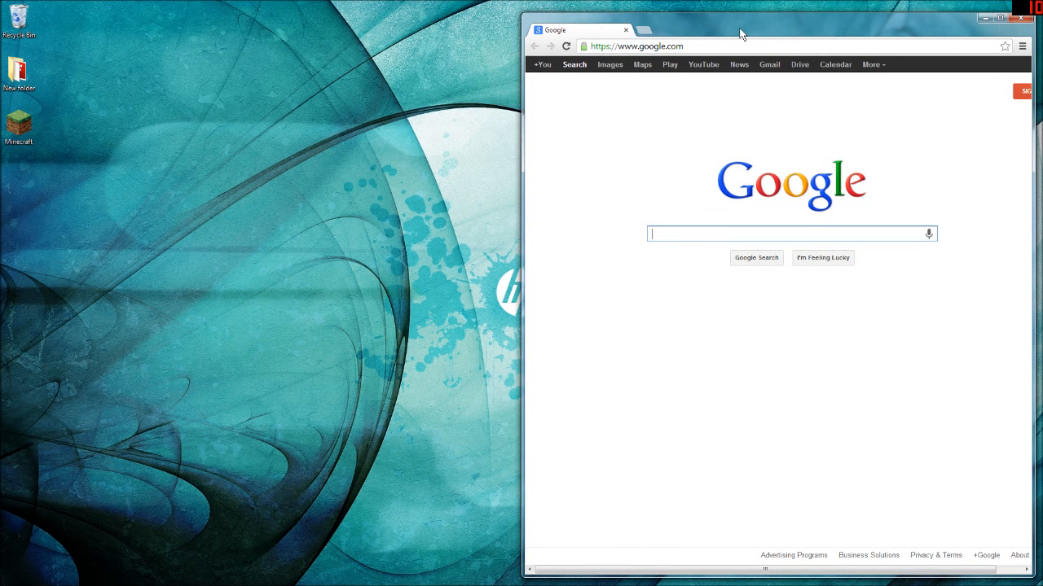
pyautogui.moveTo(741, 32); pyautogui.dragTo(694, 31)
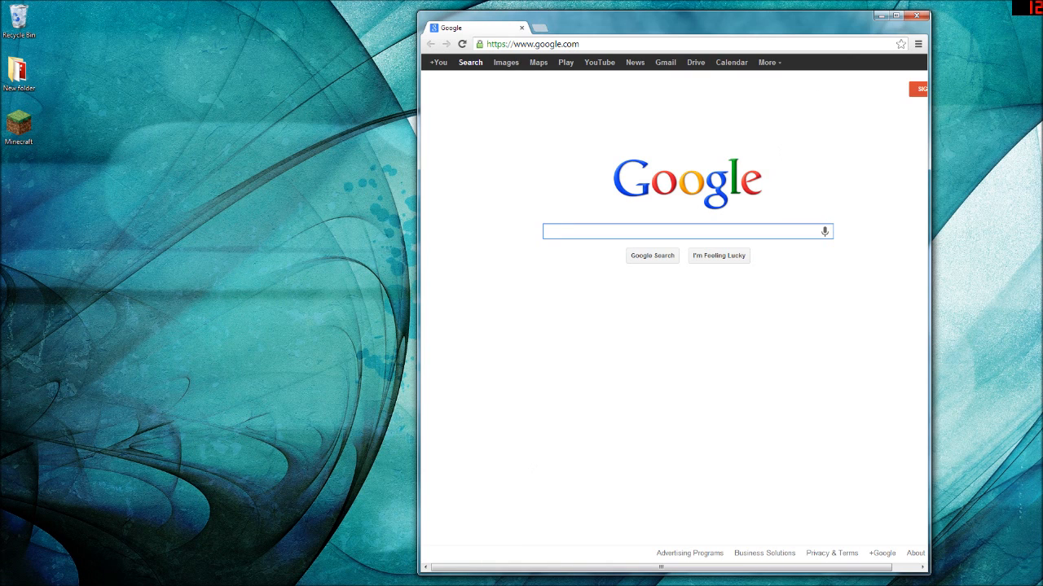
pyautogui.moveTo(658, 143)
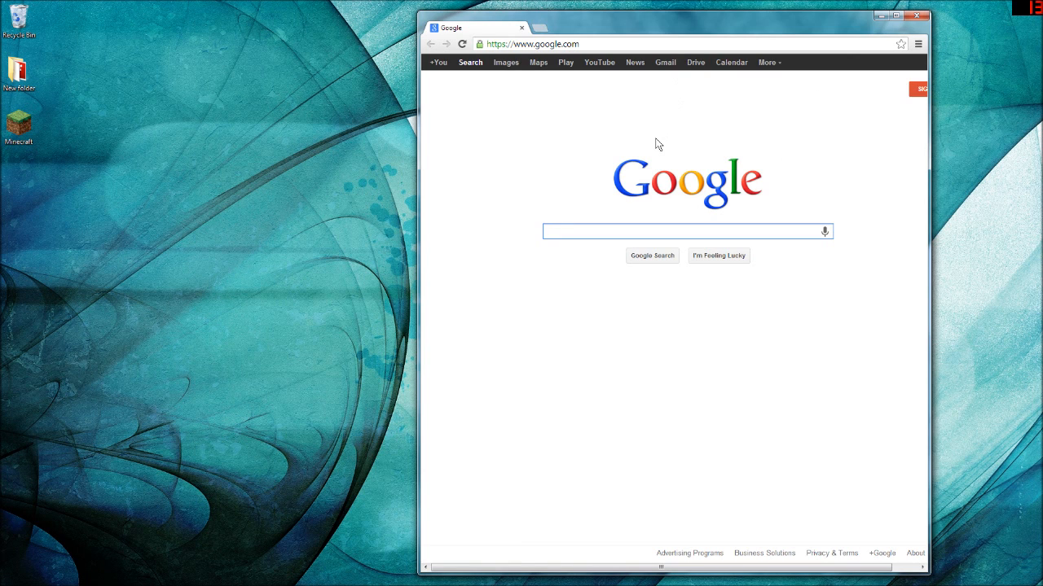
pyautogui.moveTo(752, 126)
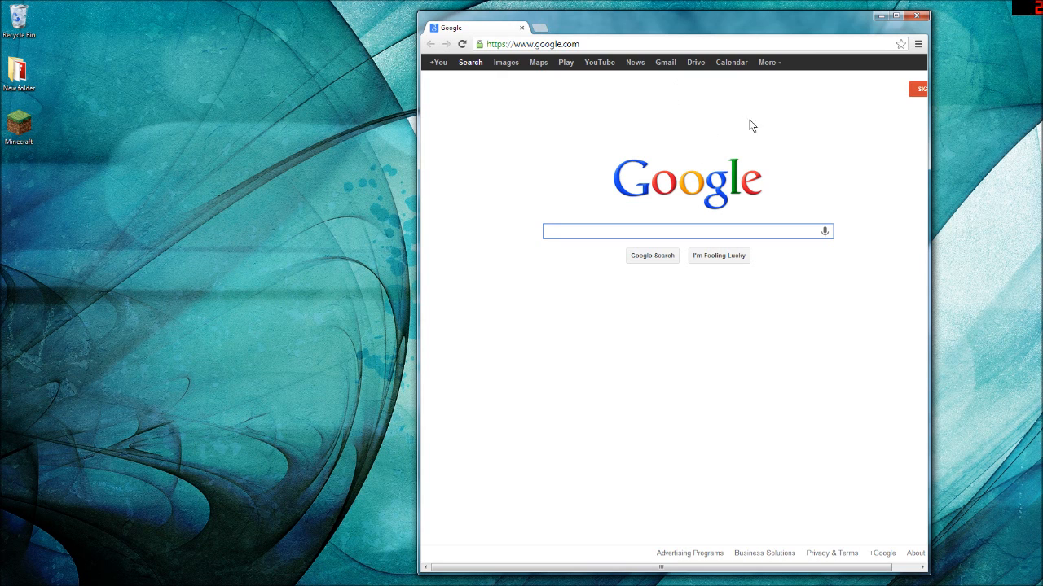
pyautogui.moveTo(721, 162)
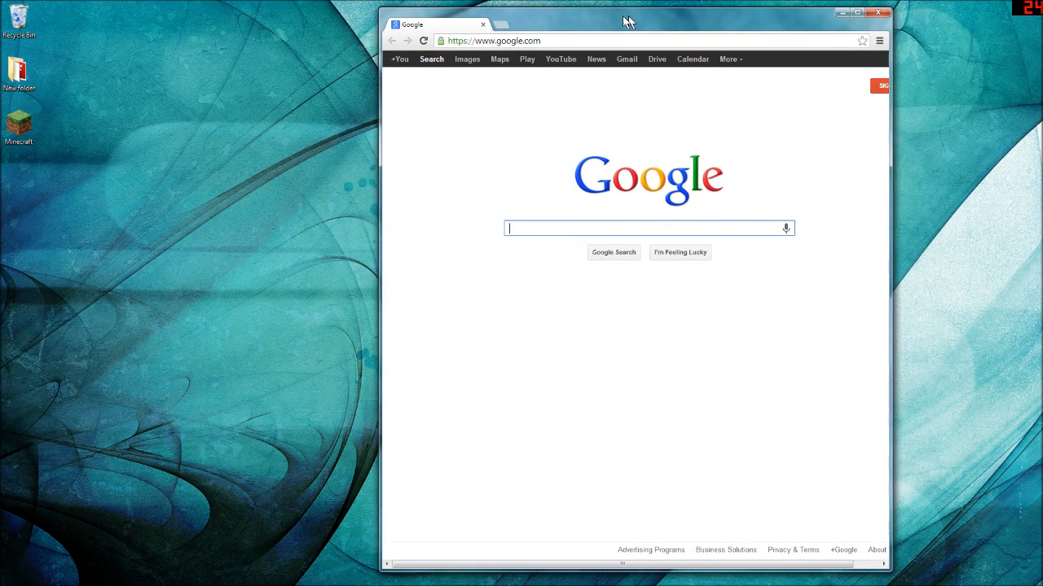
pyautogui.moveTo(627, 21); pyautogui.dragTo(619, 19)
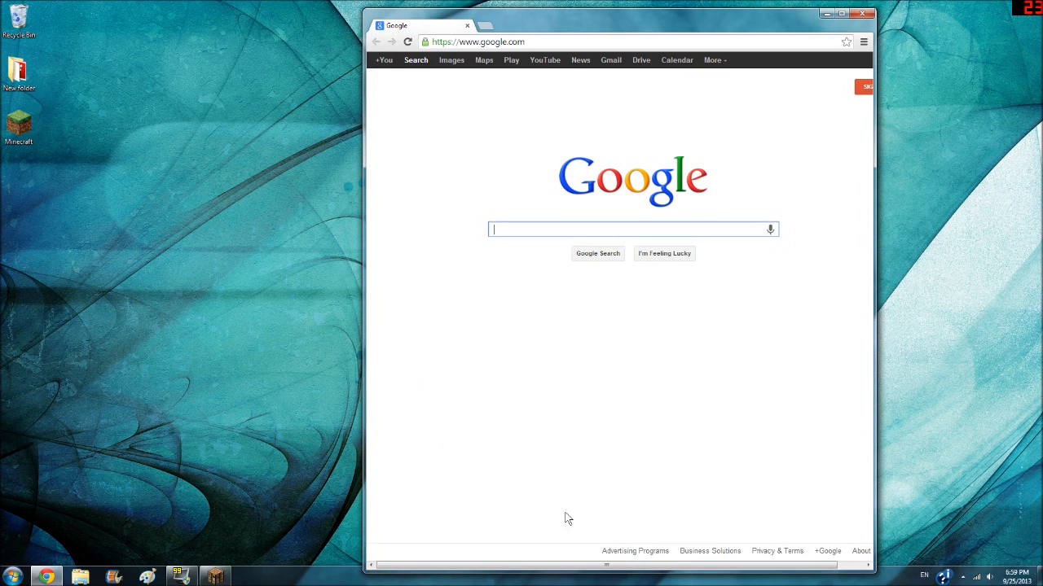
pyautogui.moveTo(667, 189)
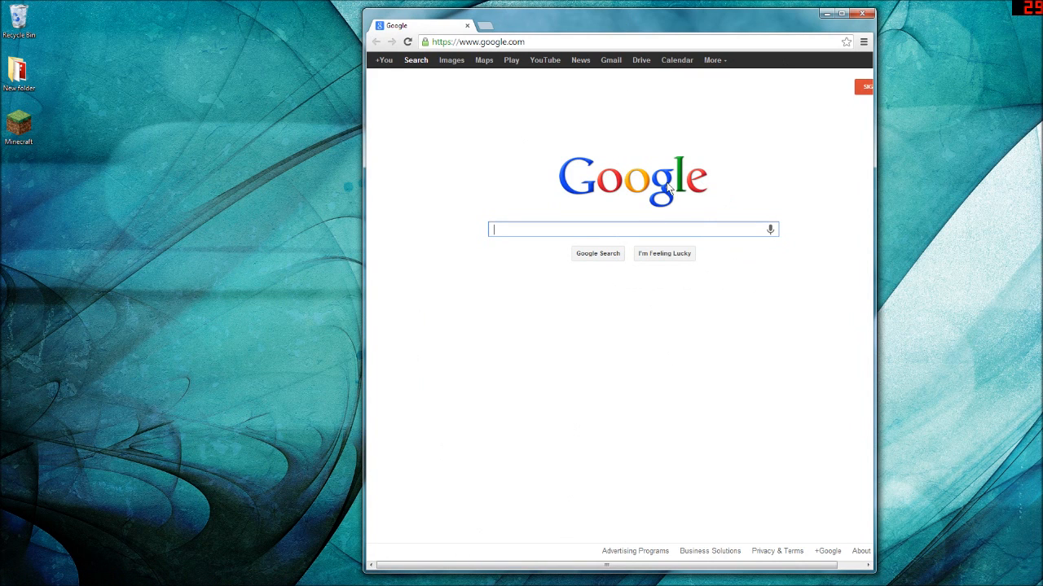
pyautogui.moveTo(396, 522)
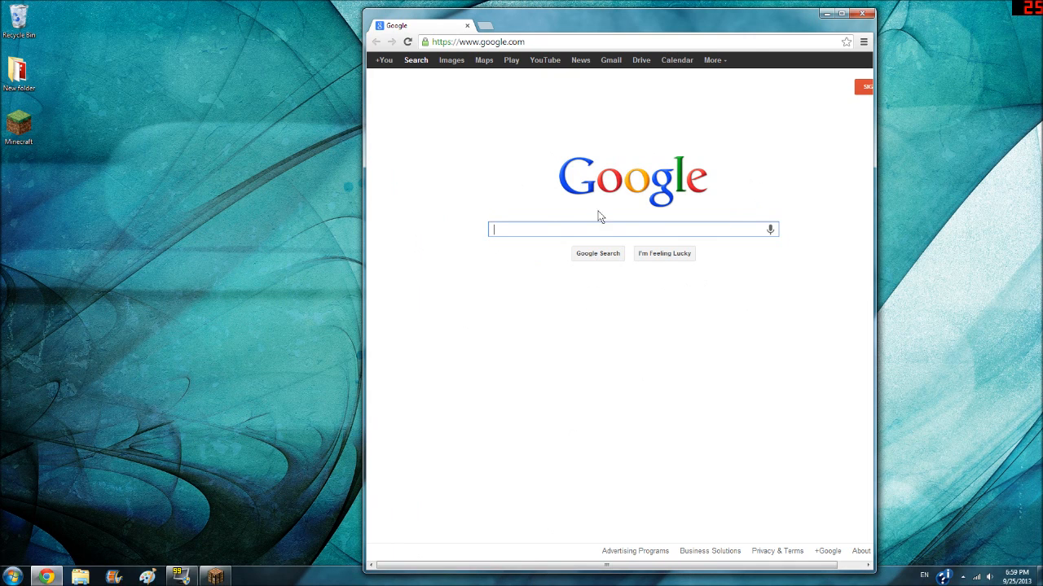
pyautogui.moveTo(746, 171)
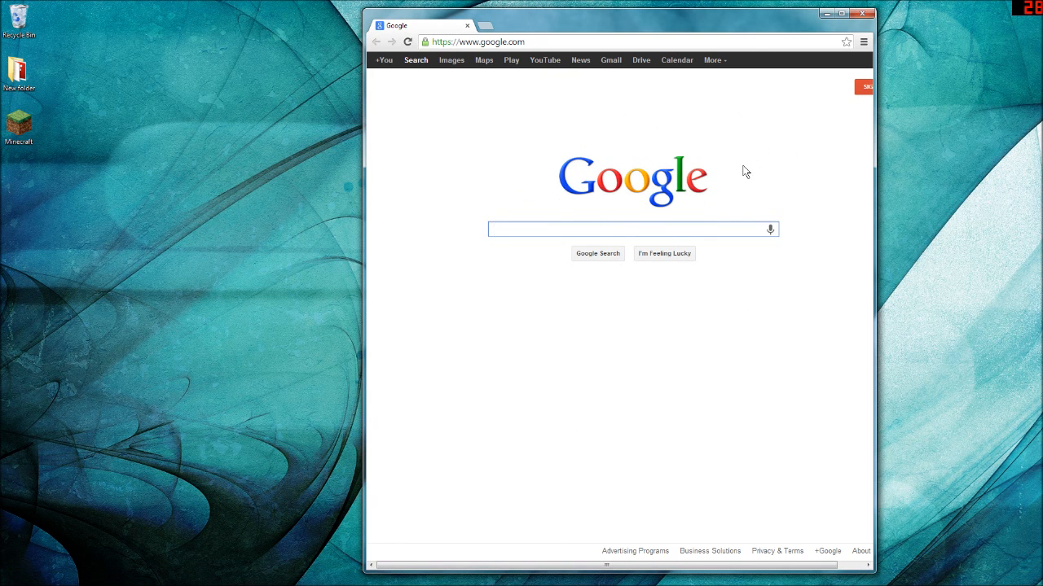
pyautogui.moveTo(730, 144)
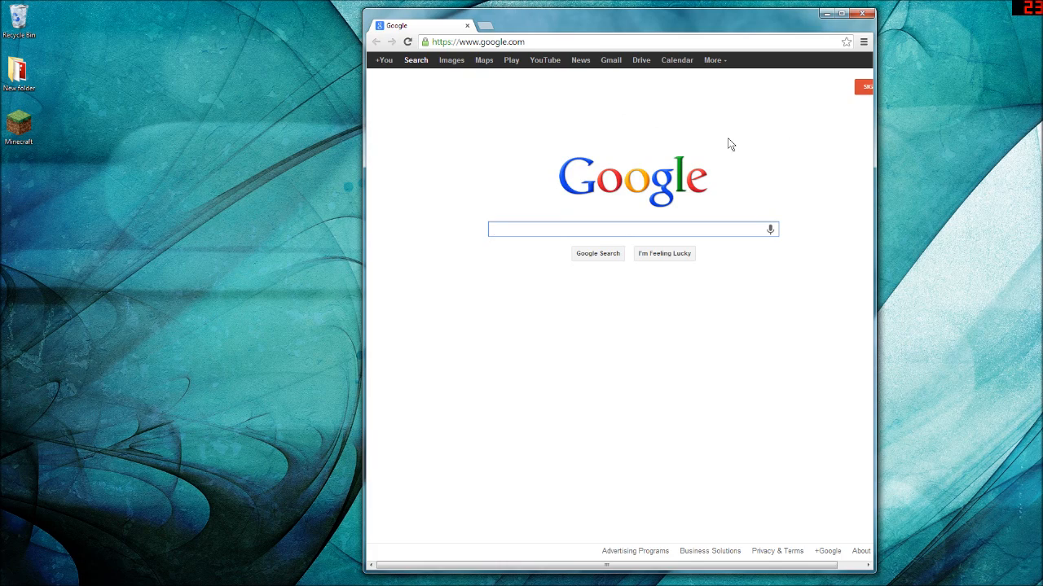